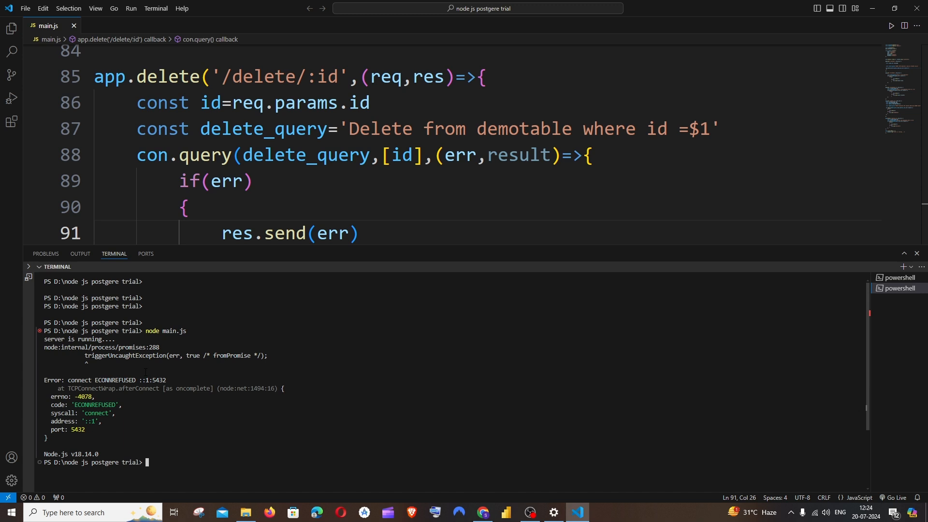
Step: Search Windows for 'services' so the Services app shows as best match
{"action": "type", "text": "services"}
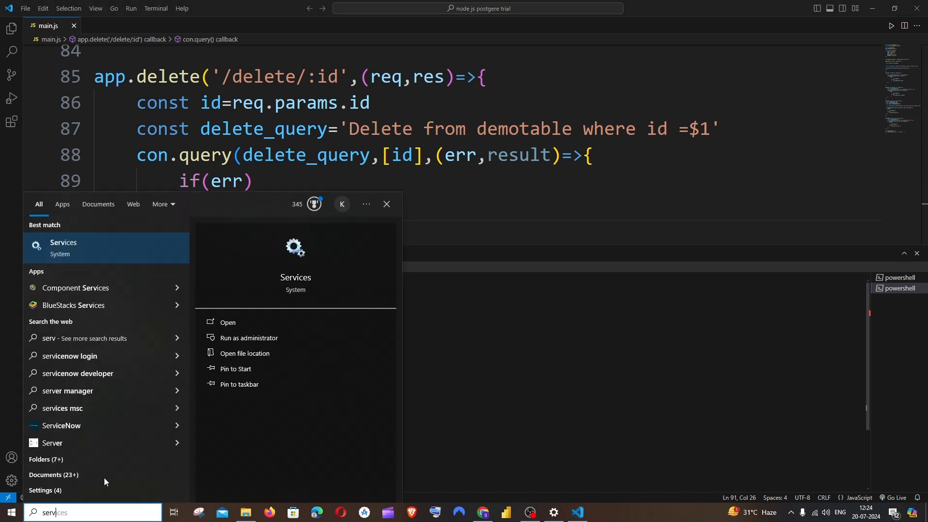
Step: Launch Services and locate the postgresql-x64-16 PostgreSQL Server 16 entry
{"action": "left_click", "coordinate": [226, 322]}
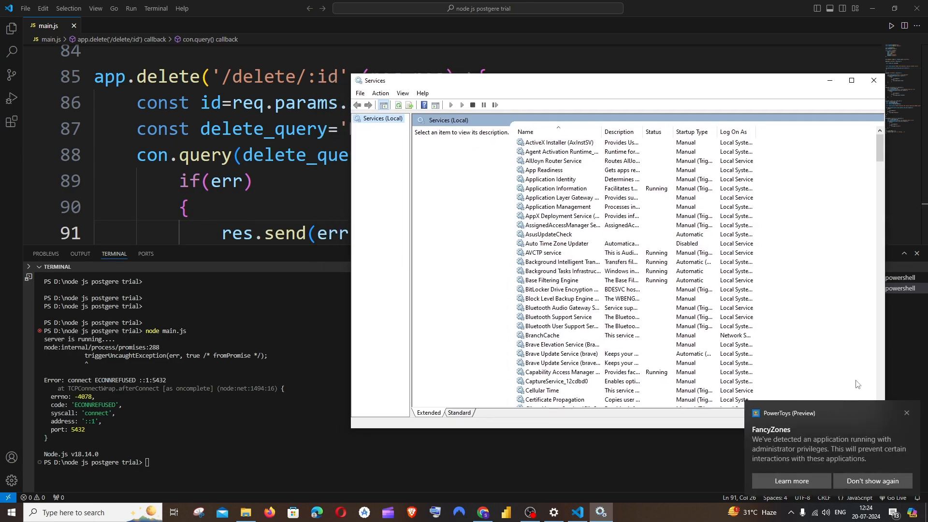
{"action": "scroll", "scroll_direction": "down", "scroll_amount": 3}
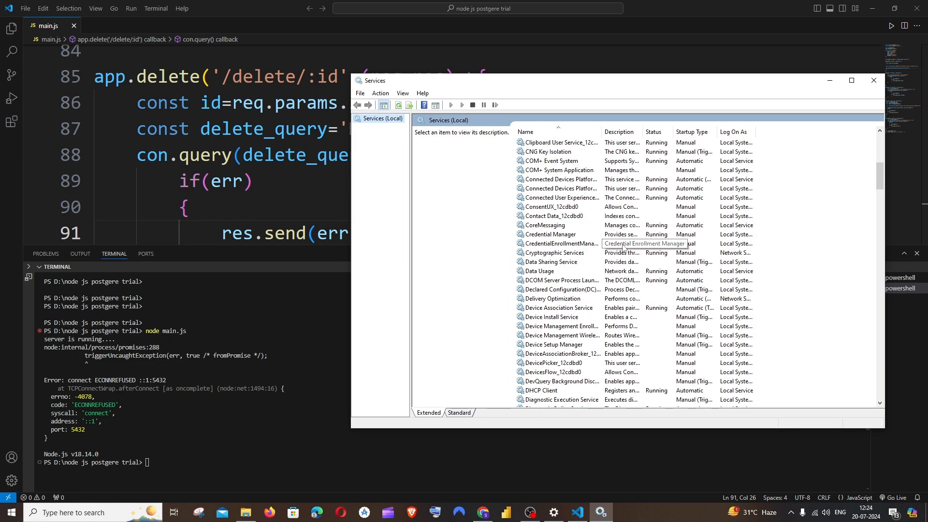
{"action": "scroll", "scroll_direction": "down", "scroll_amount": 3}
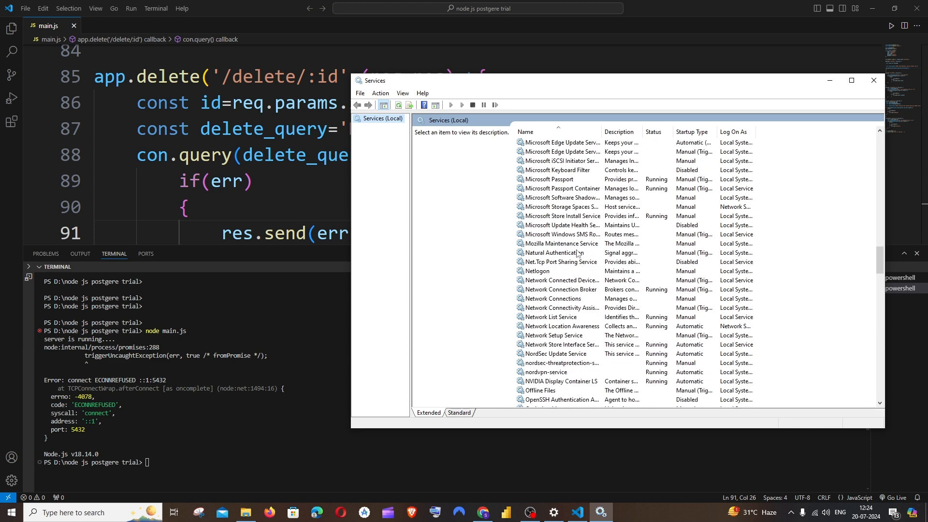
{"action": "scroll", "scroll_direction": "down", "scroll_amount": 3}
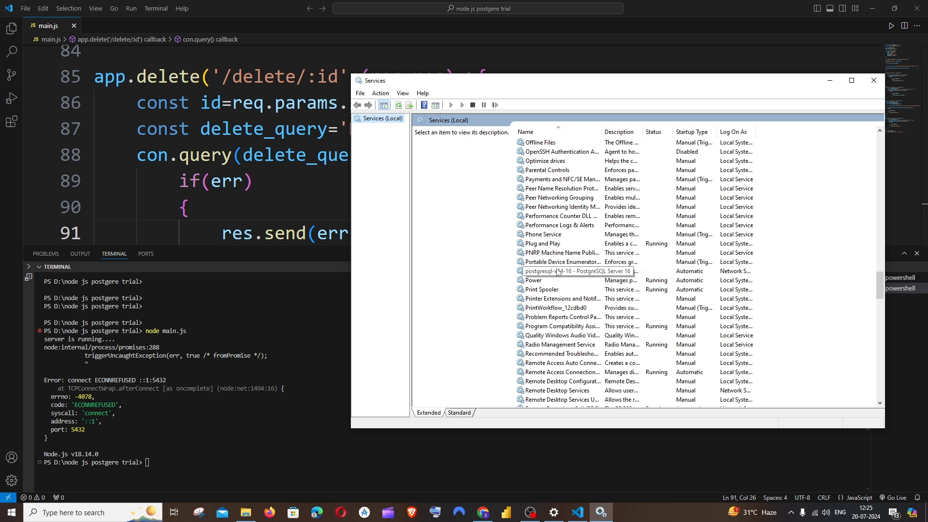
{"action": "left_click", "coordinate": [561, 271]}
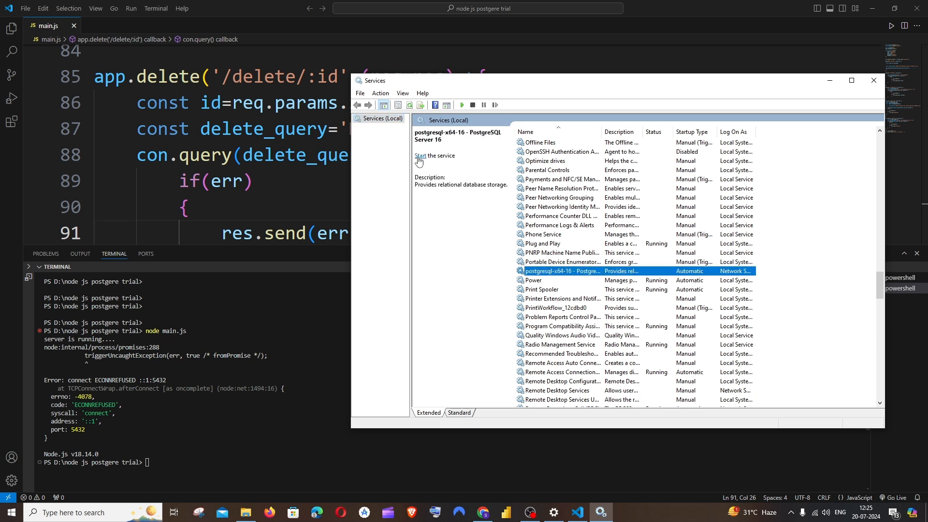
Step: Start the PostgreSQL service so it shows Running, then bring up its context menu
{"action": "left_click", "coordinate": [421, 156]}
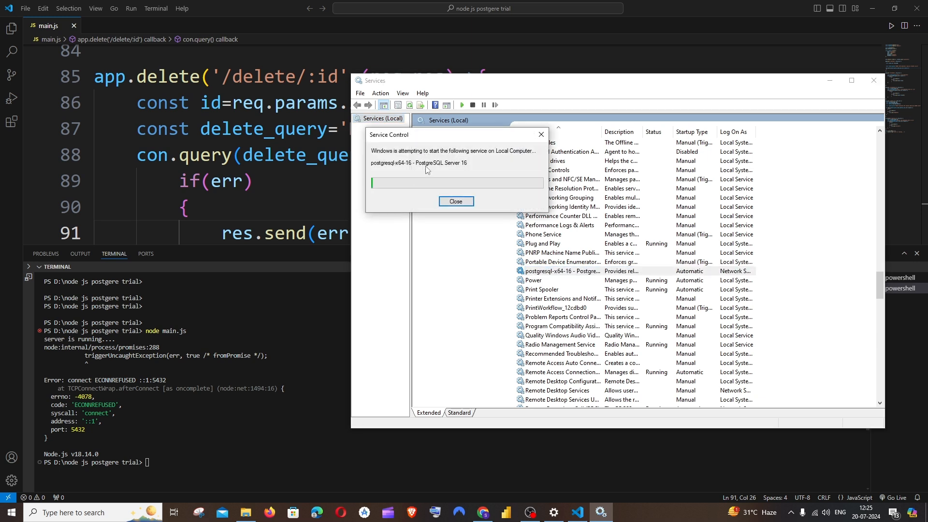
{"action": "left_click", "coordinate": [455, 201]}
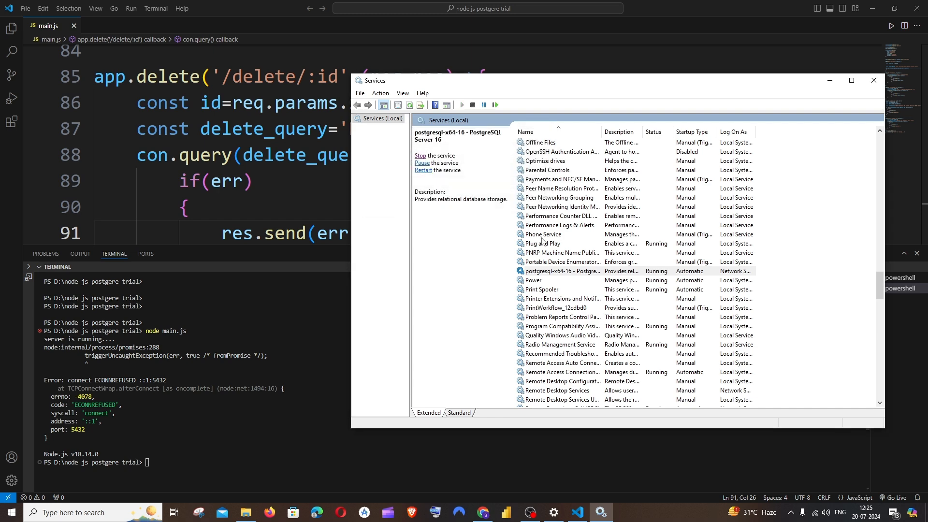
{"action": "right_click", "coordinate": [560, 271]}
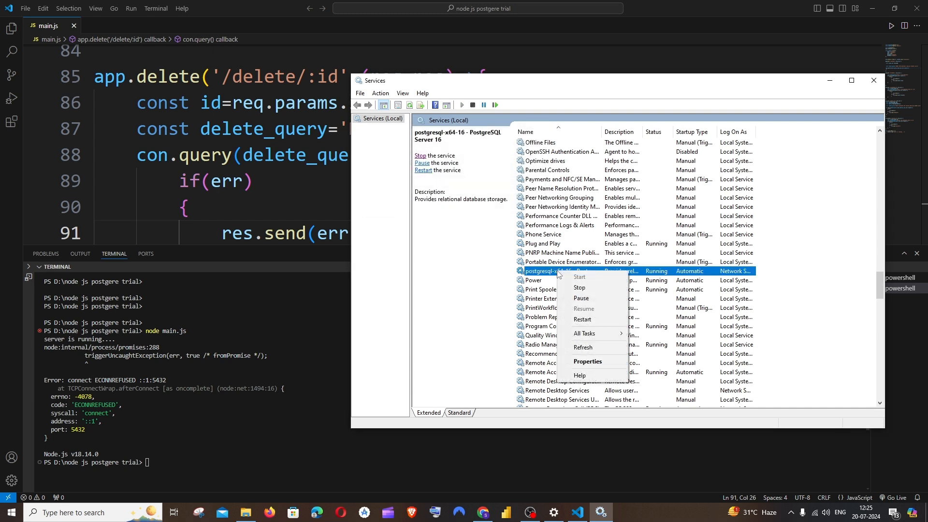
Step: View the PostgreSQL Server 16 properties confirming Automatic startup and Running status
{"action": "left_click", "coordinate": [587, 361]}
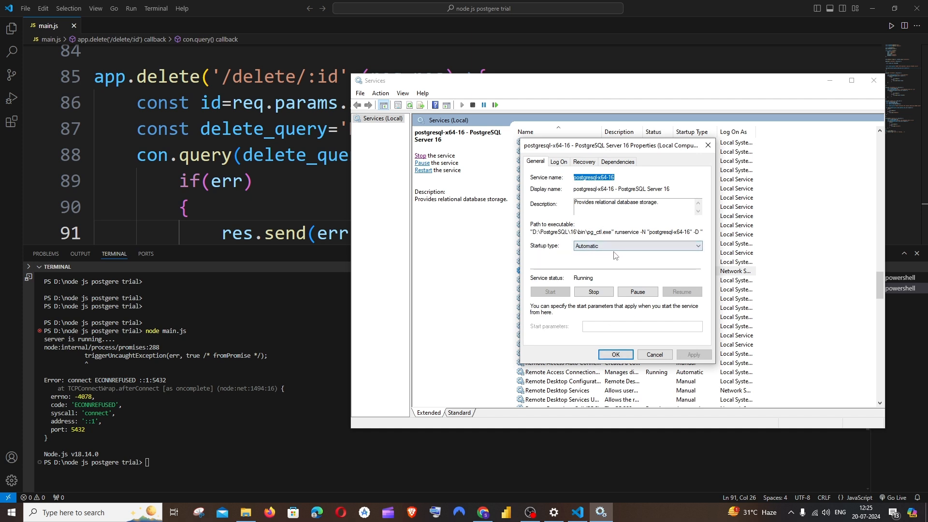
{"action": "mouse_move", "coordinate": [642, 257]}
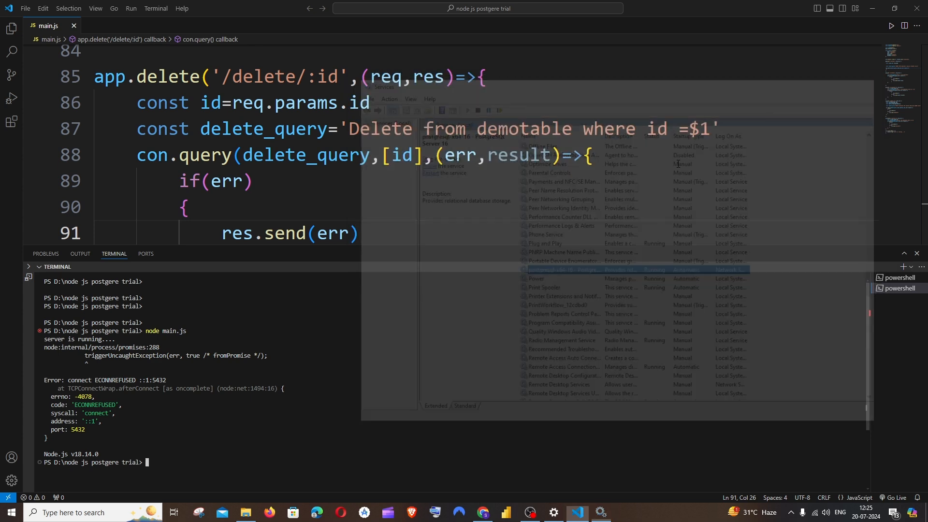
Step: Clear the terminal with cls before rerunning node main.js
{"action": "type", "text": "cls"}
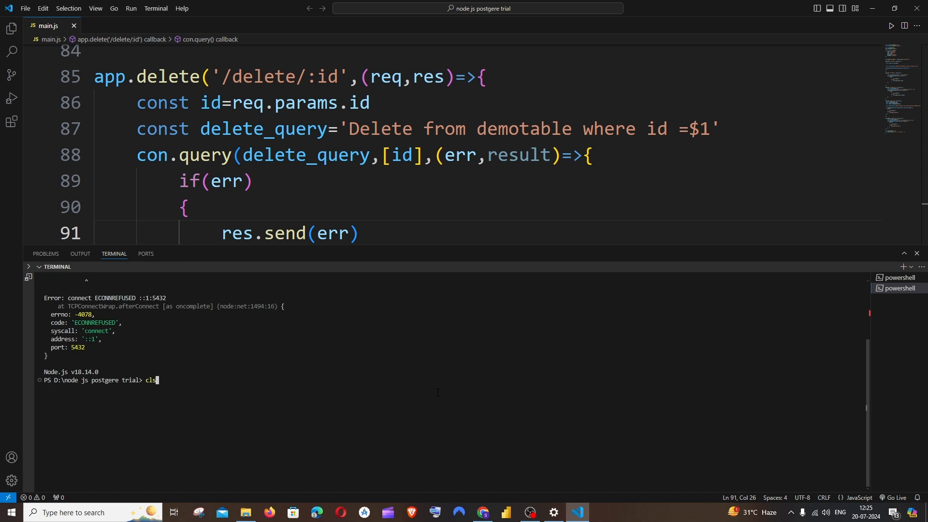
{"action": "type", "text": "node main.js"}
{"action": "key", "text": "Return"}
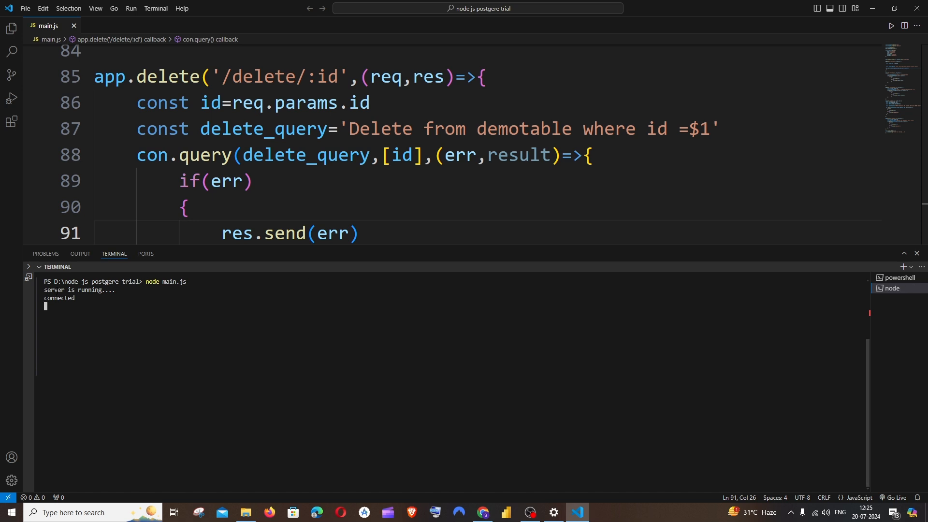
{"action": "mouse_move", "coordinate": [314, 250]}
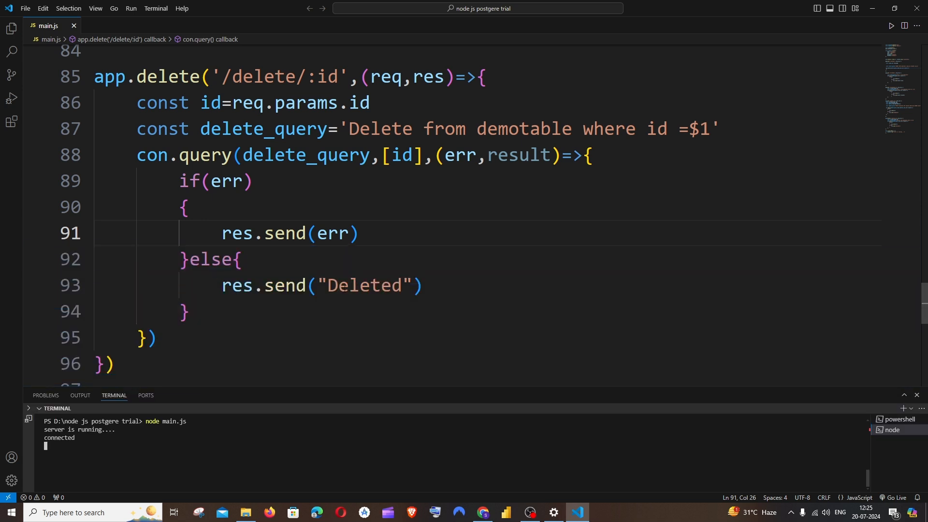
{"action": "scroll", "scroll_direction": "up", "scroll_amount": 3}
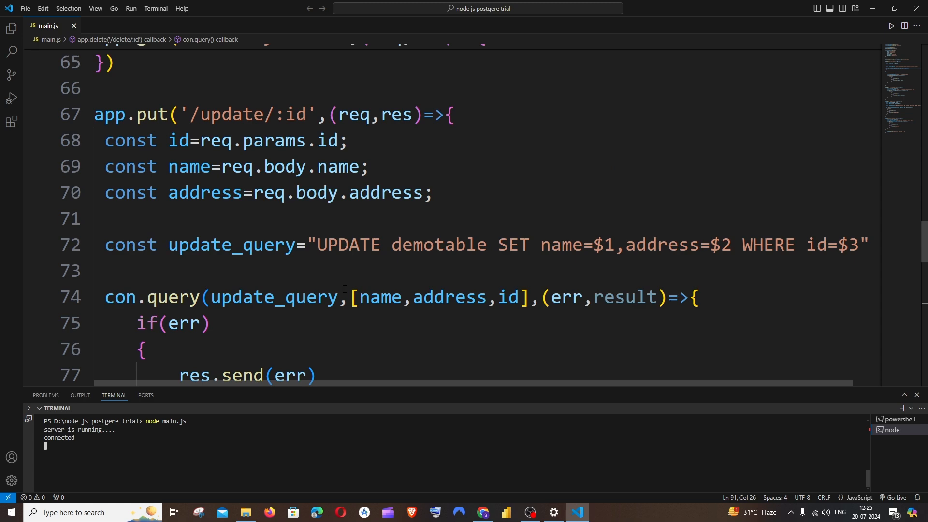
{"action": "scroll", "scroll_direction": "up", "scroll_amount": 3}
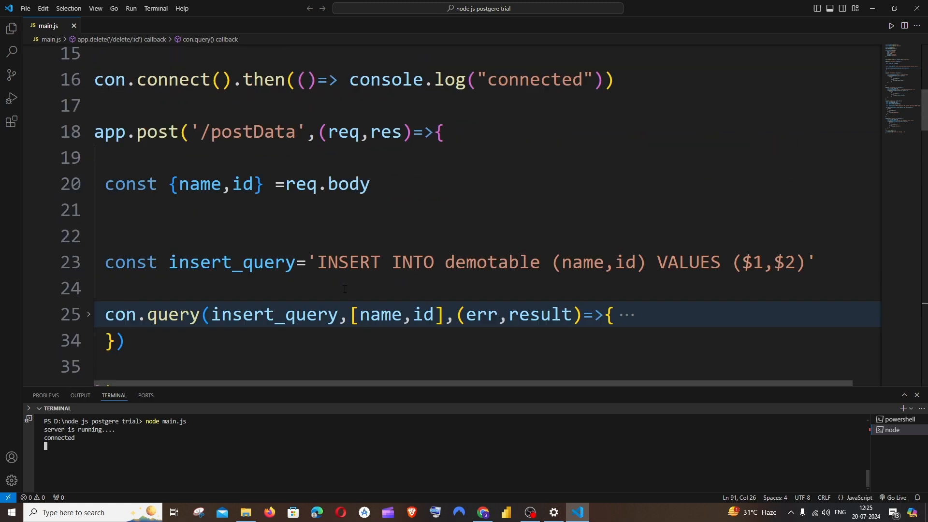
{"action": "scroll", "scroll_direction": "up", "scroll_amount": 3}
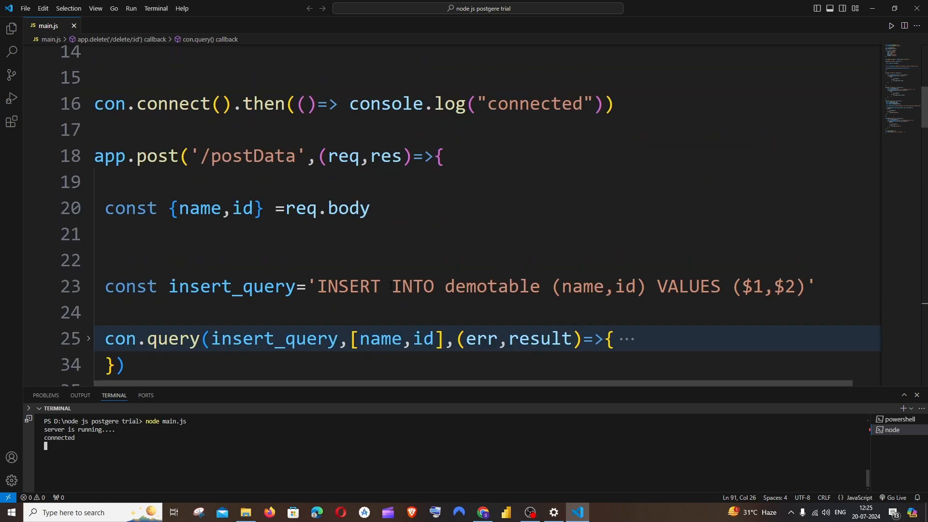